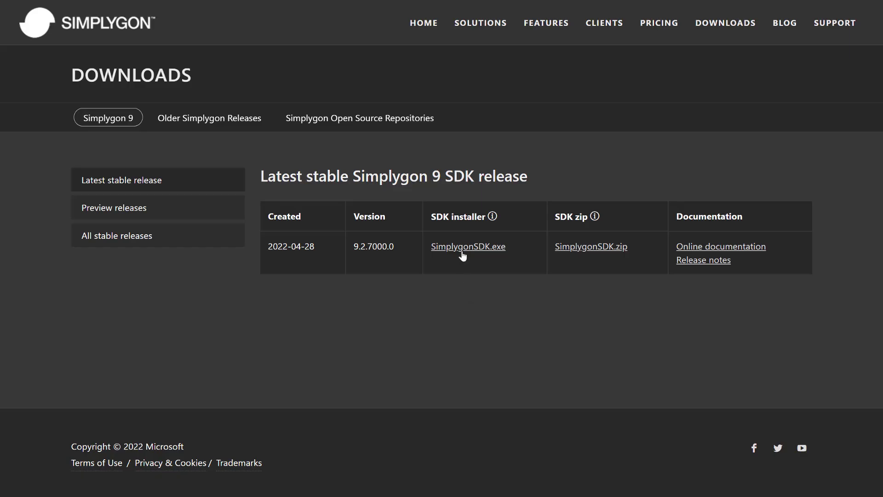
# Start downloading the SimplygonSDK.exe installer from the Downloads page
pyautogui.click(467, 247)
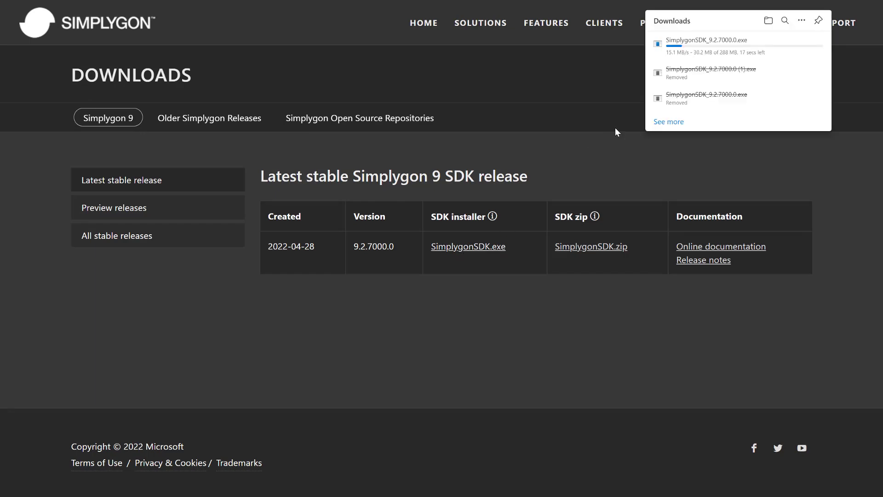
pyautogui.moveTo(723, 56)
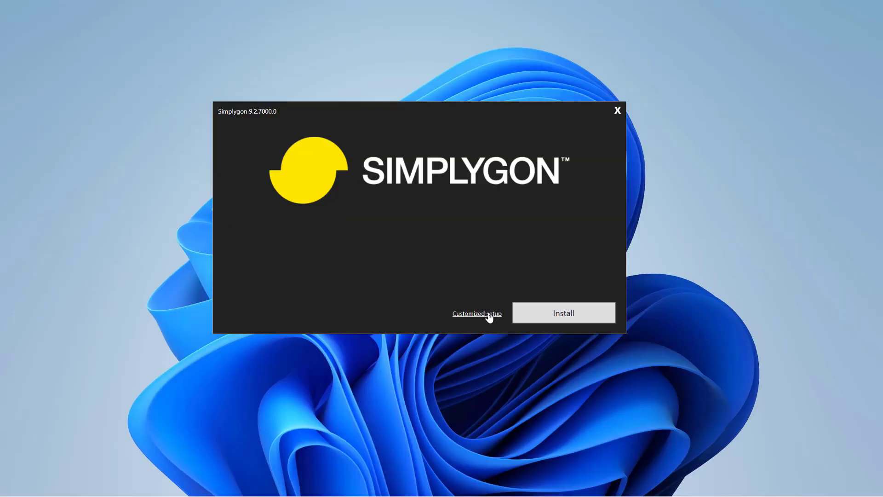
# Install Simplygon 9.2.7000.0 via Customized setup with the Unreal plugins, then exit
pyautogui.click(477, 313)
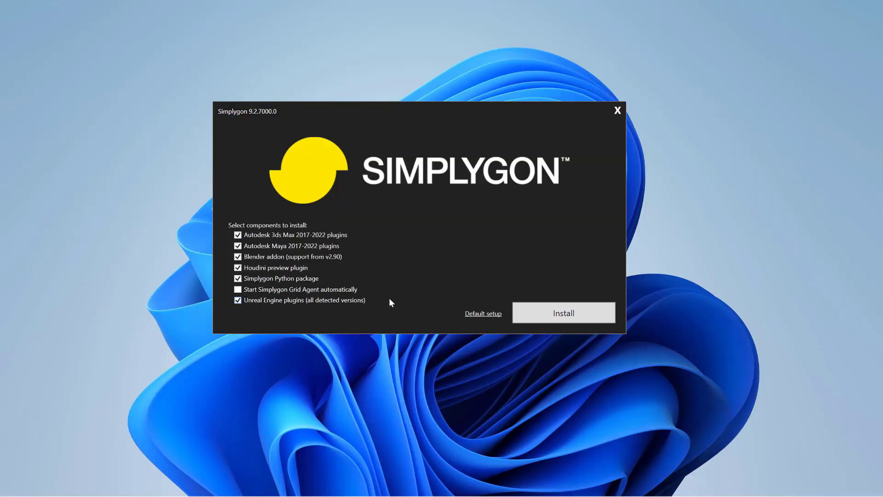
pyautogui.click(563, 313)
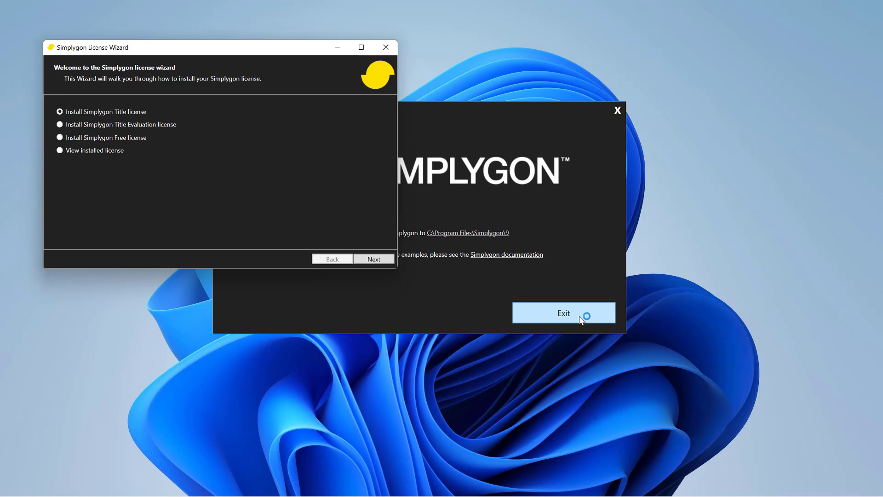
pyautogui.click(563, 313)
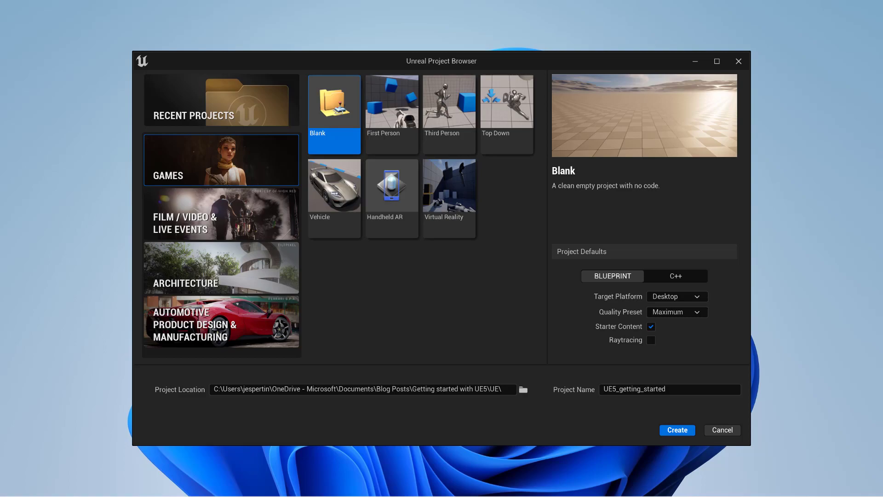
# Create the UE5_getting_started Unreal project
pyautogui.click(676, 430)
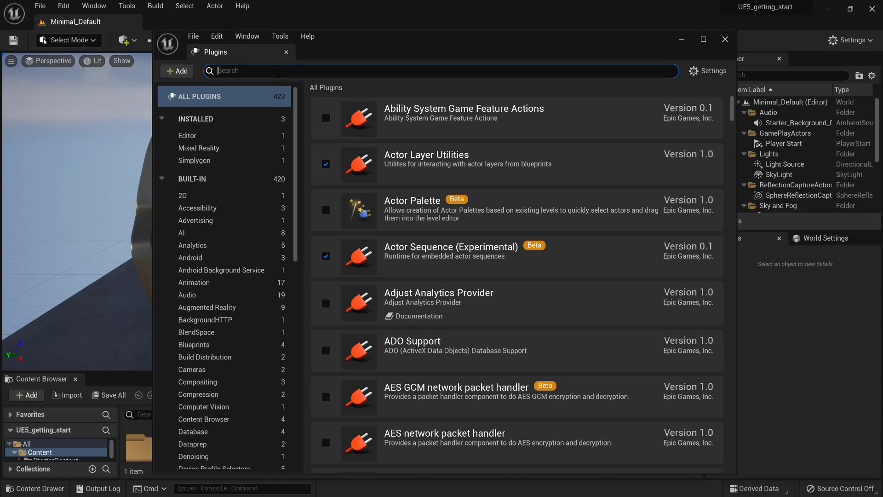
# Enable the Simplygon Plugin found by searching 'simplyg' and restart the editor
pyautogui.write('simplyg')
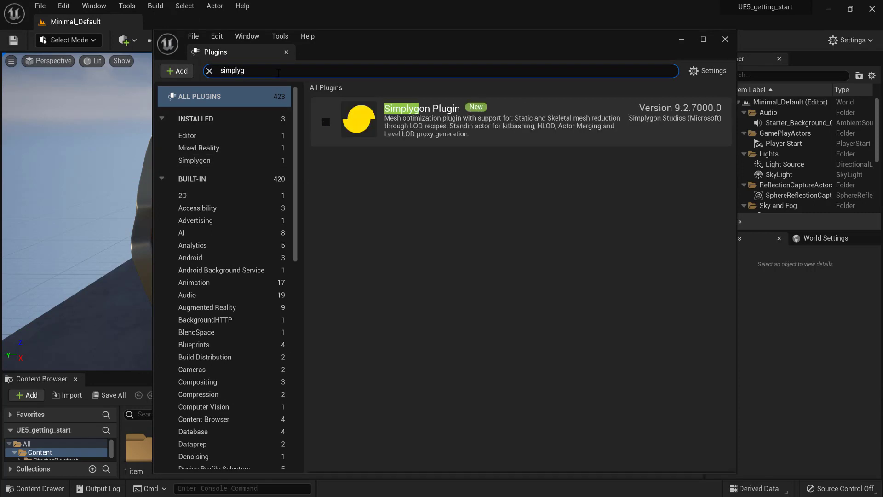
pyautogui.click(326, 123)
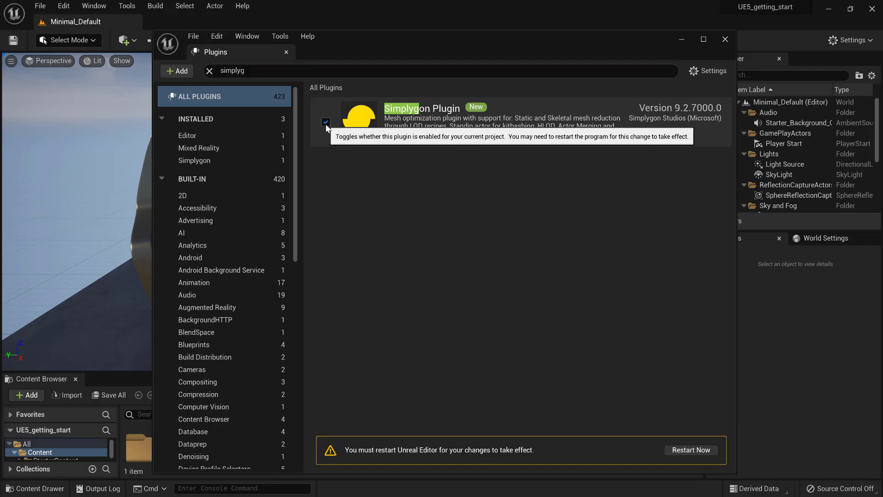
pyautogui.moveTo(651, 450)
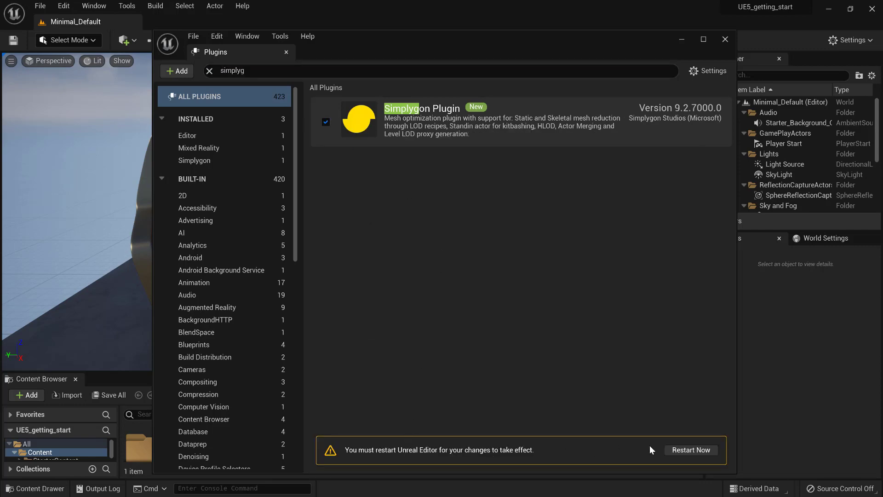
pyautogui.click(210, 71)
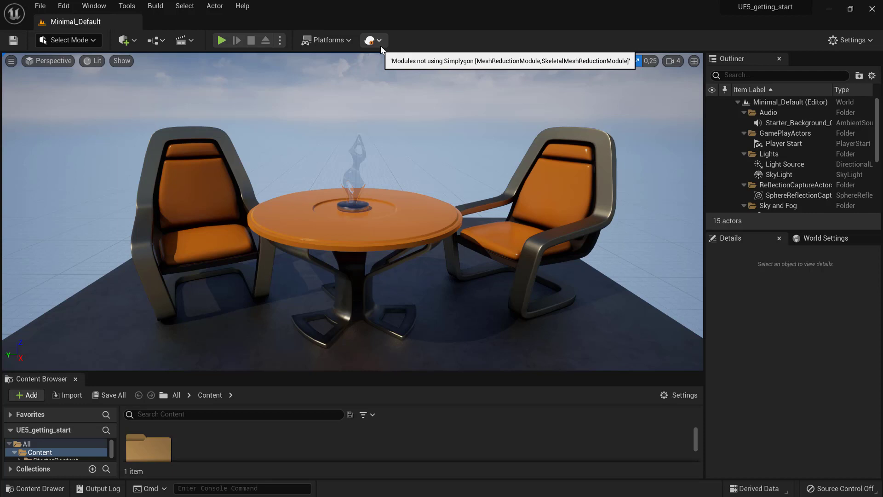
# Choose Set Simplygon as Default from the toolbar menu and confirm the restart
pyautogui.click(370, 40)
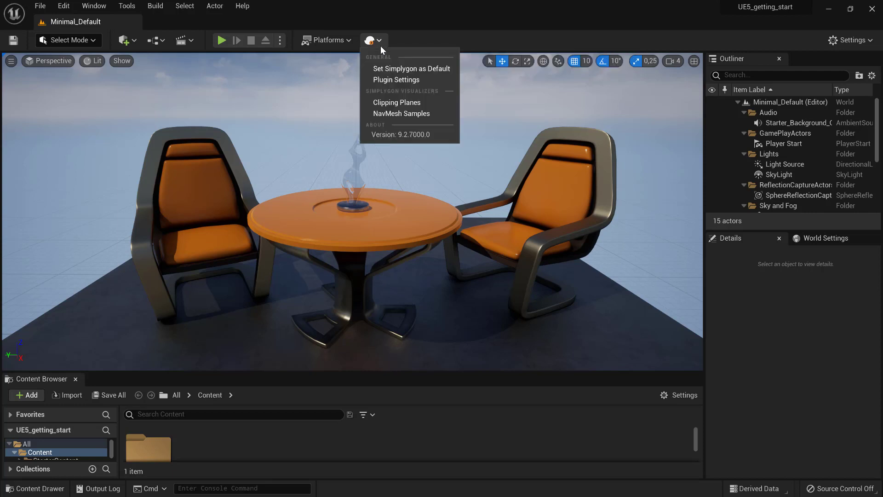
pyautogui.click(412, 68)
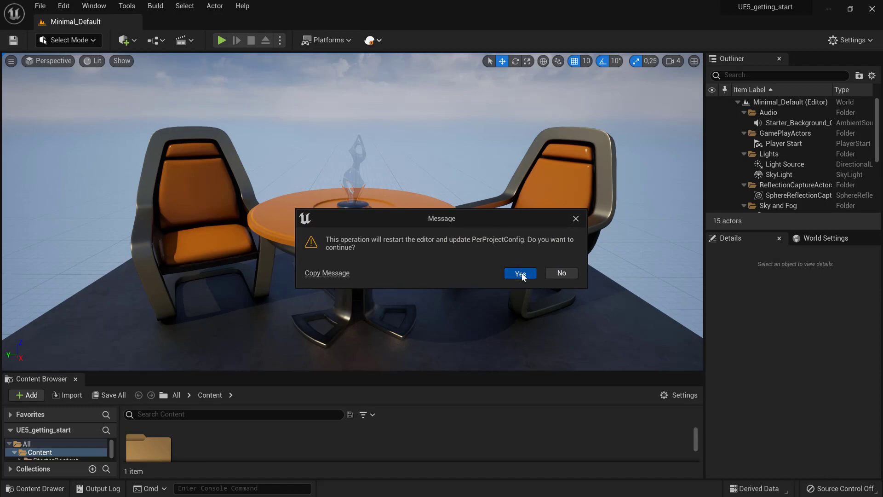
pyautogui.click(519, 273)
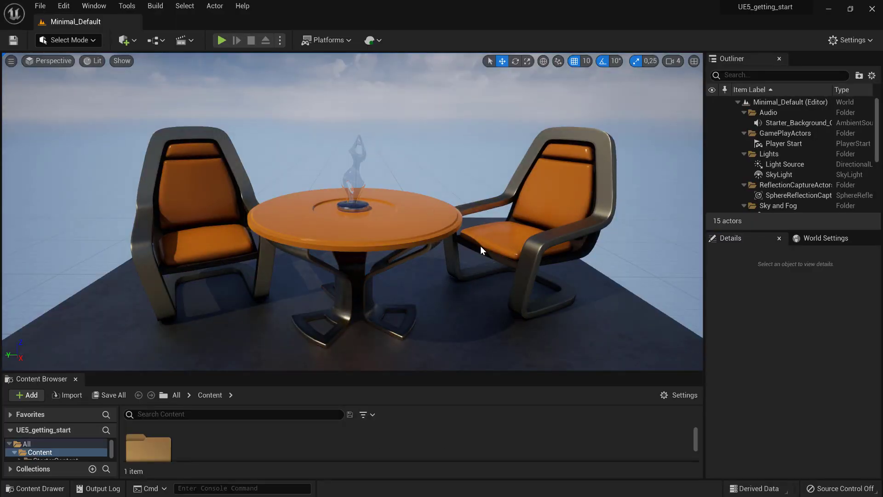
pyautogui.moveTo(370, 40)
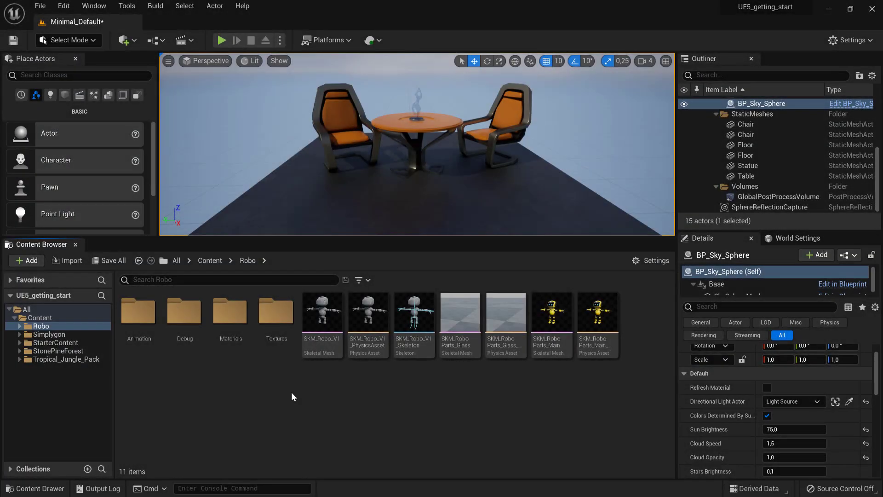
# Add a Simplygon LOD Recipe named MainCharacters in the Robo folder and open it
pyautogui.click(26, 260)
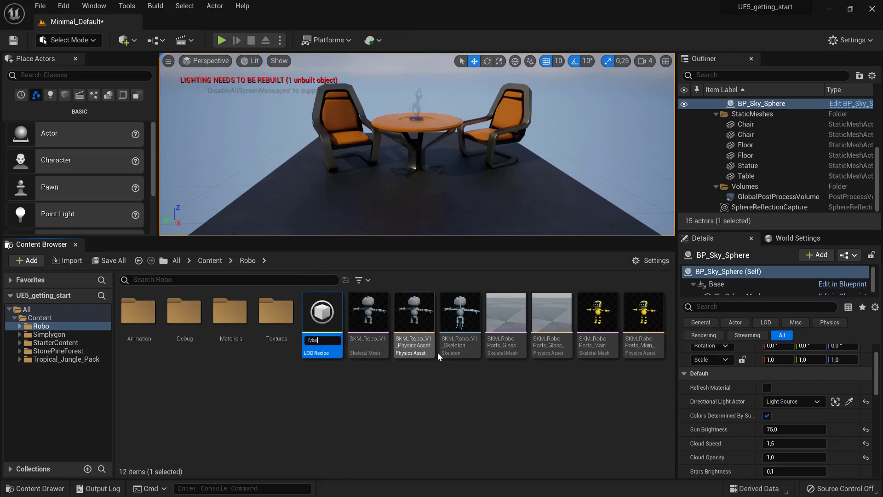
pyautogui.write('MainCharacters')
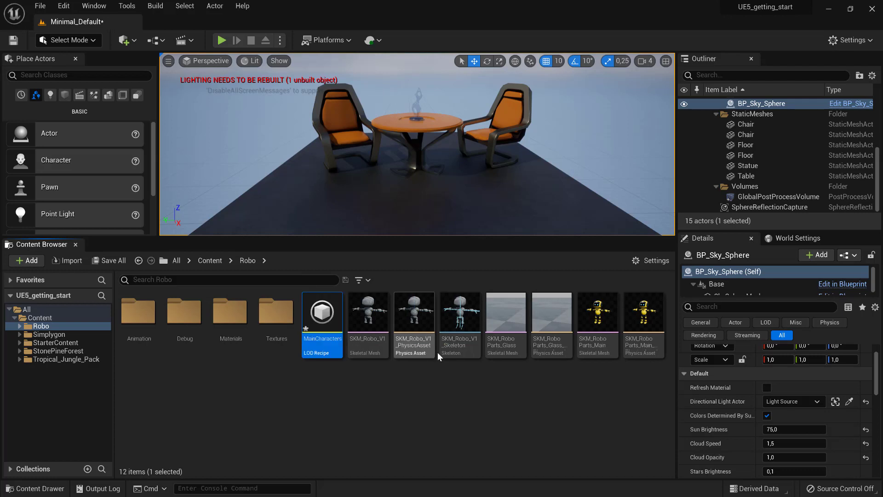
pyautogui.doubleClick(322, 311)
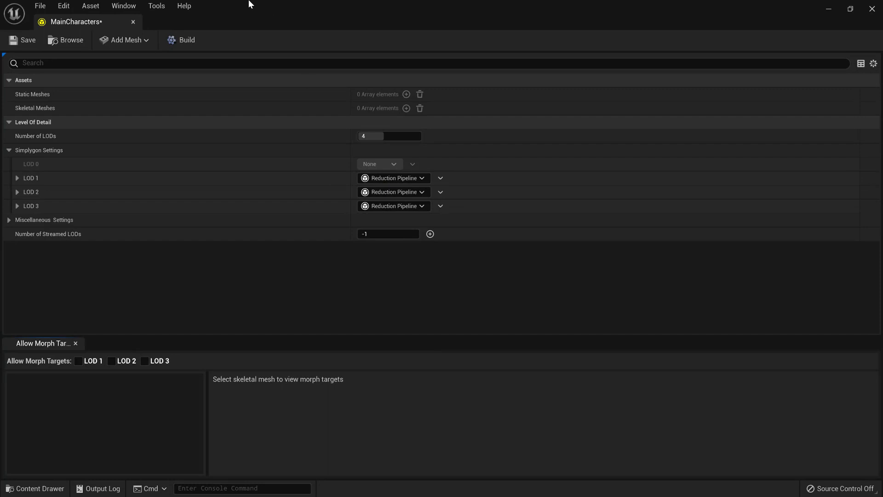
pyautogui.moveTo(125, 40)
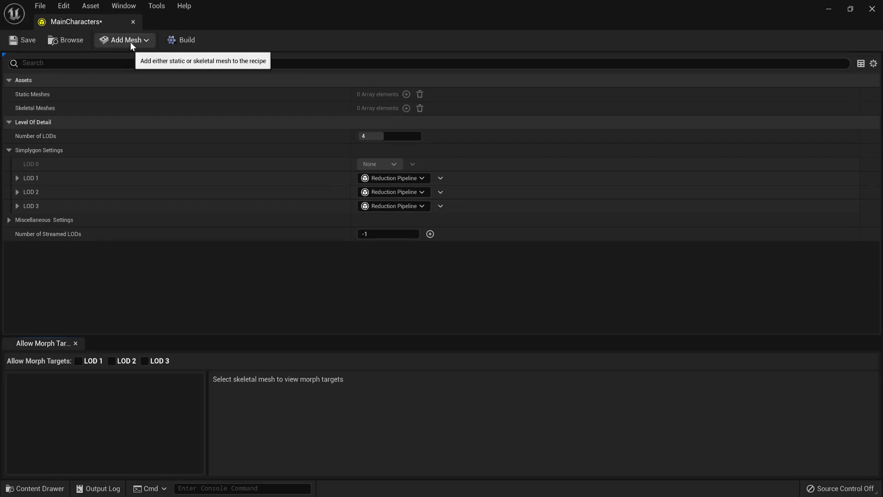
pyautogui.moveTo(61, 112)
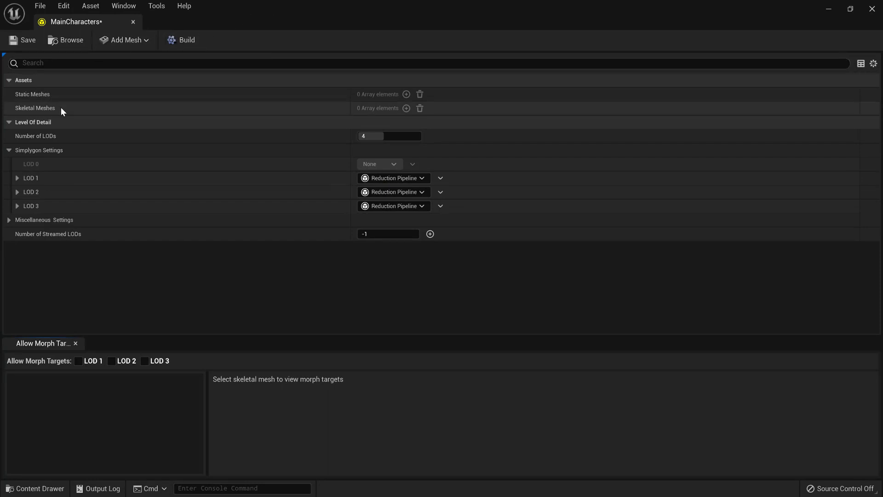
# Add SKM_RoboParts_Main to the recipe via Add Mesh, searching 'robo'
pyautogui.click(123, 40)
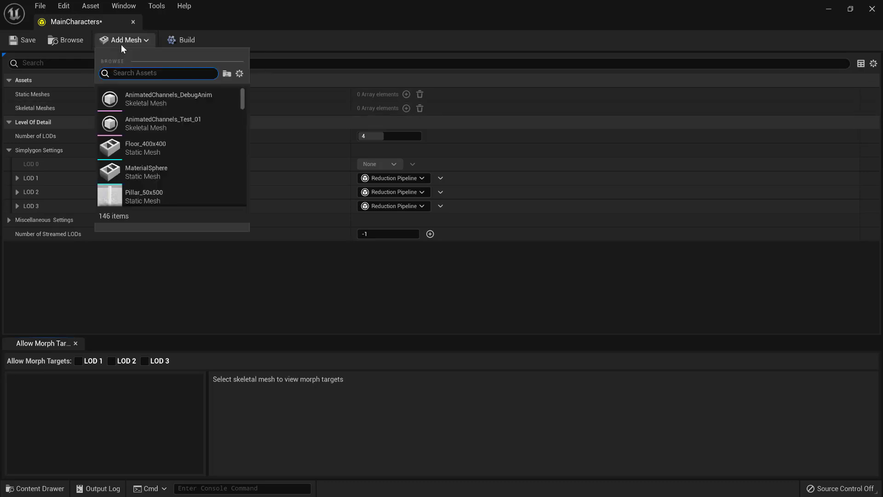
pyautogui.write('robo')
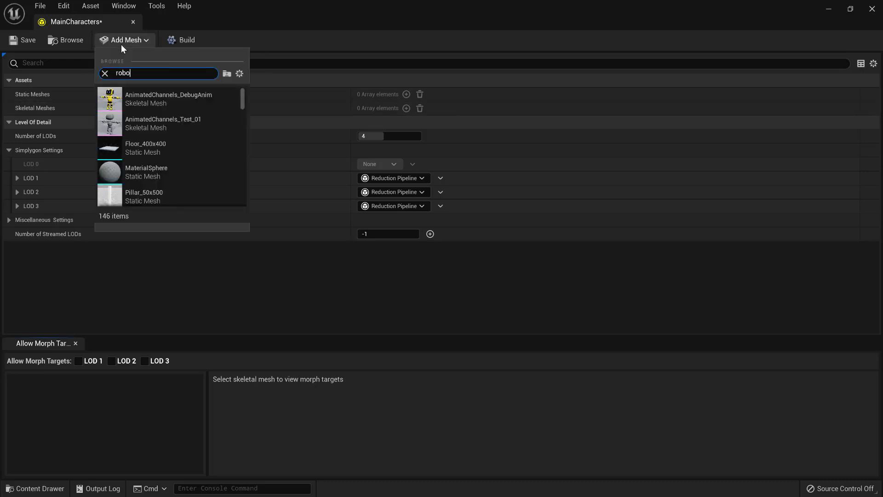
pyautogui.moveTo(155, 196)
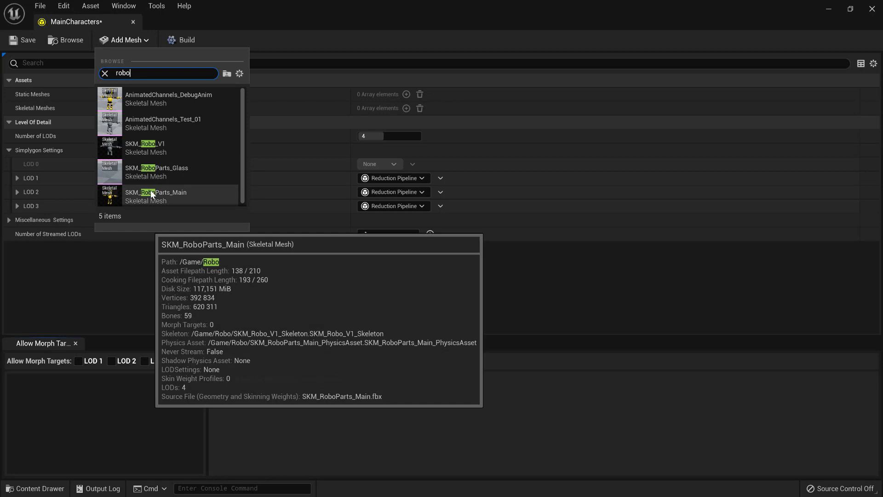
pyautogui.click(154, 196)
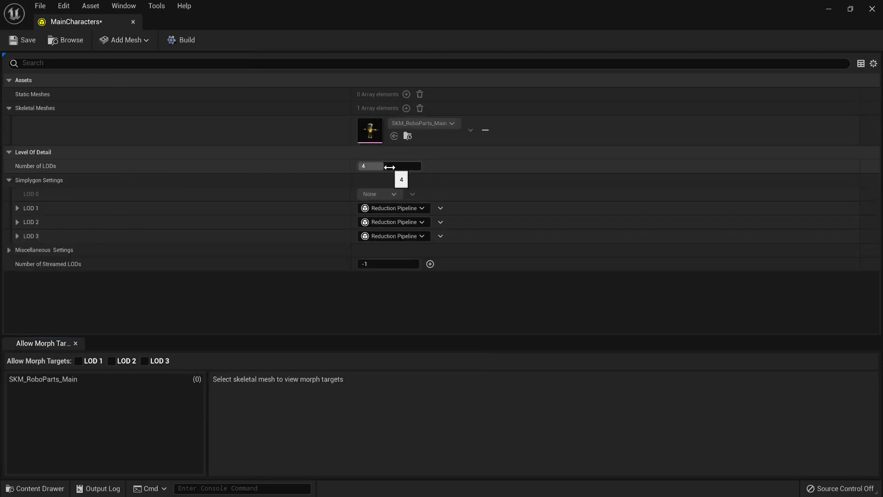
pyautogui.moveTo(29, 218)
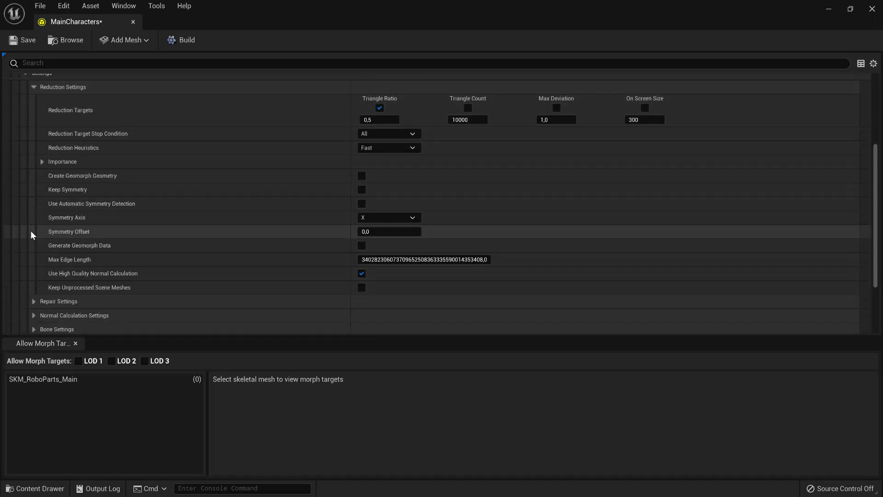
# Save the recipe and build the four LODs for SKM_RoboParts_Main
pyautogui.scroll(-3)
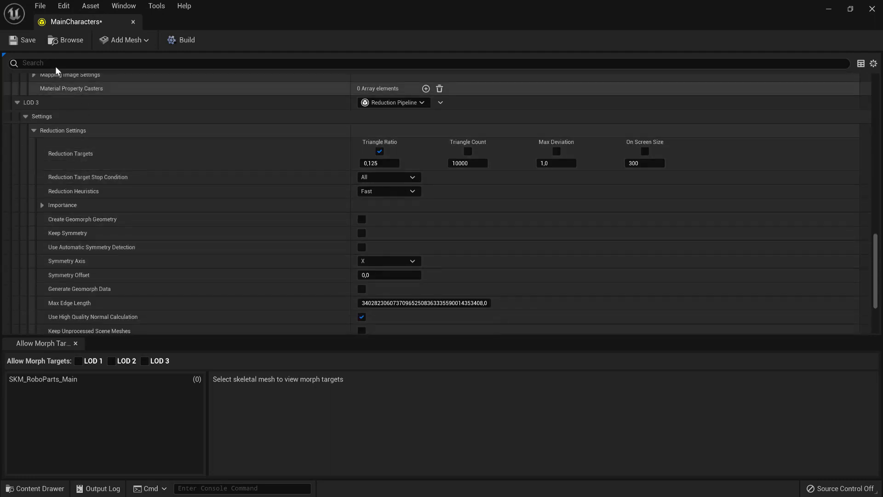
pyautogui.click(22, 39)
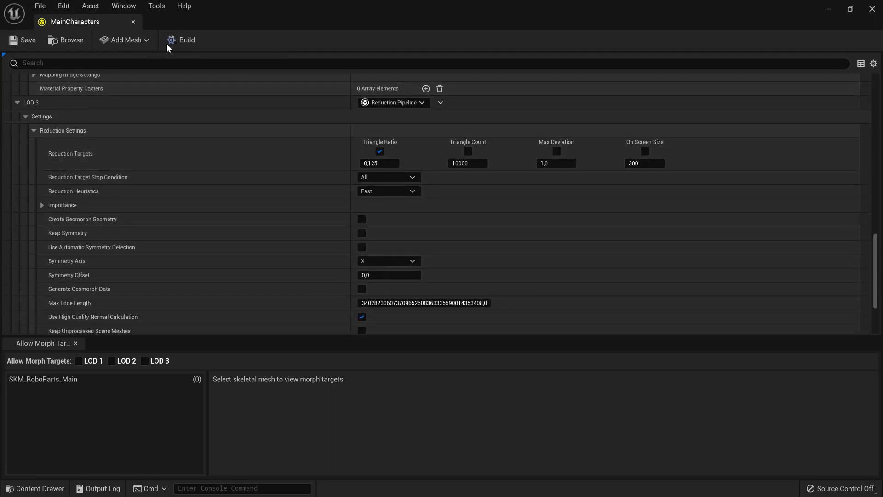
pyautogui.click(181, 39)
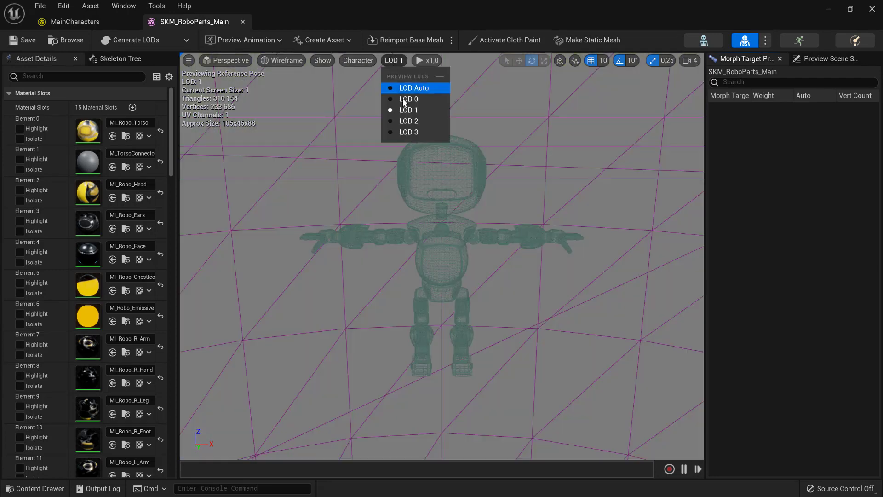
# Preview LOD 3 of the robo, then switch to the Minimal_Default level
pyautogui.click(413, 89)
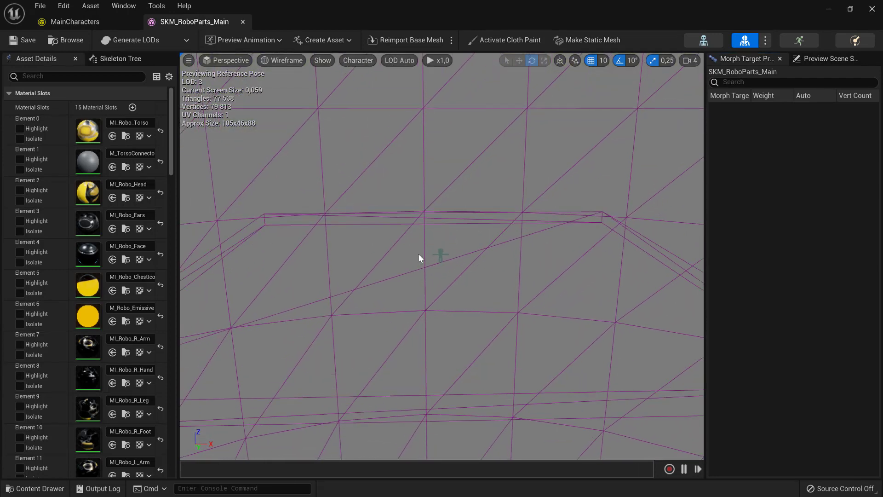
pyautogui.click(275, 60)
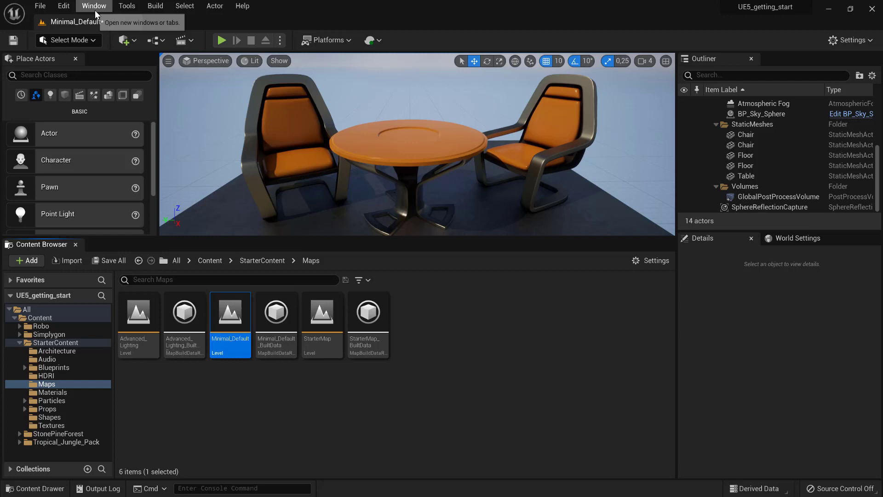
# Show the Standin Outliner from the Window menu
pyautogui.click(94, 6)
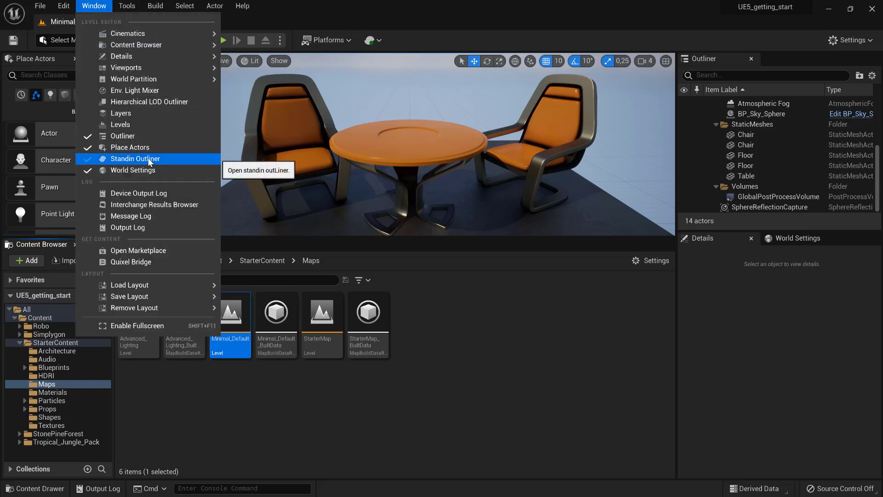
pyautogui.click(135, 159)
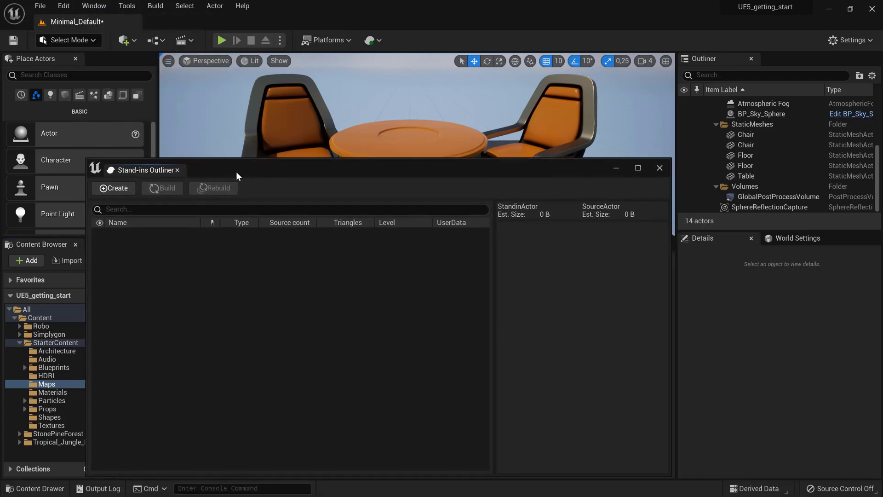
# Select both Chair actors and the Table to create StandInMeshActor_0
pyautogui.click(745, 144)
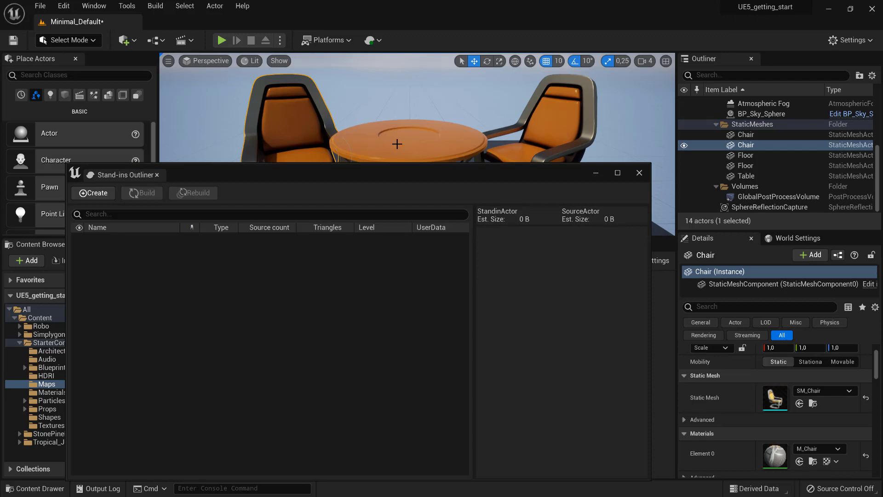
pyautogui.click(746, 174)
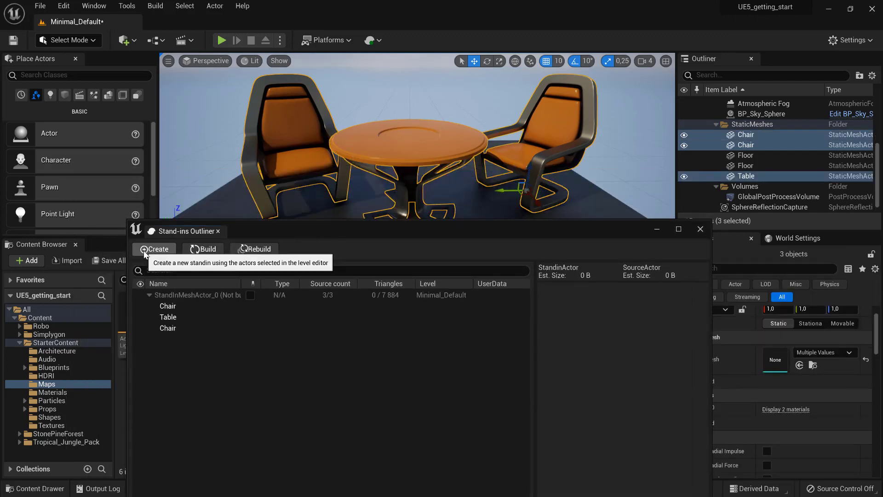
# Set StandInMeshActor_0's Pipeline to Near and expand its Aggregation Settings
pyautogui.click(158, 249)
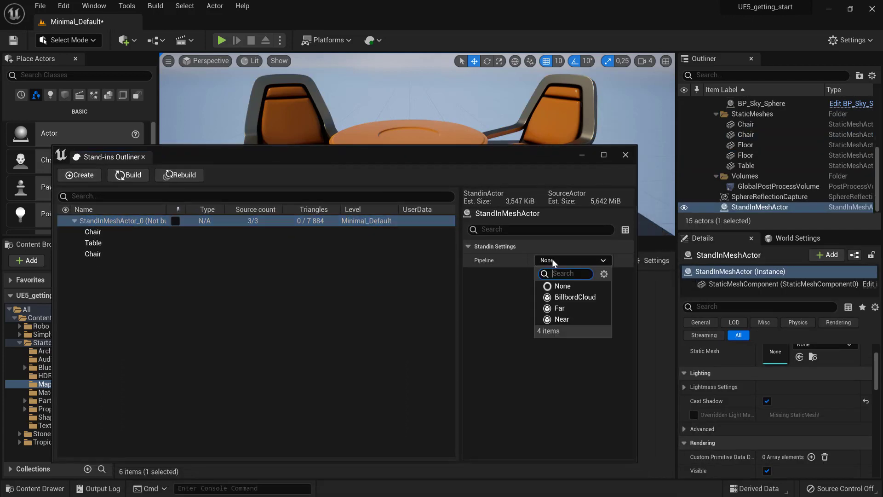
pyautogui.moveTo(571, 281)
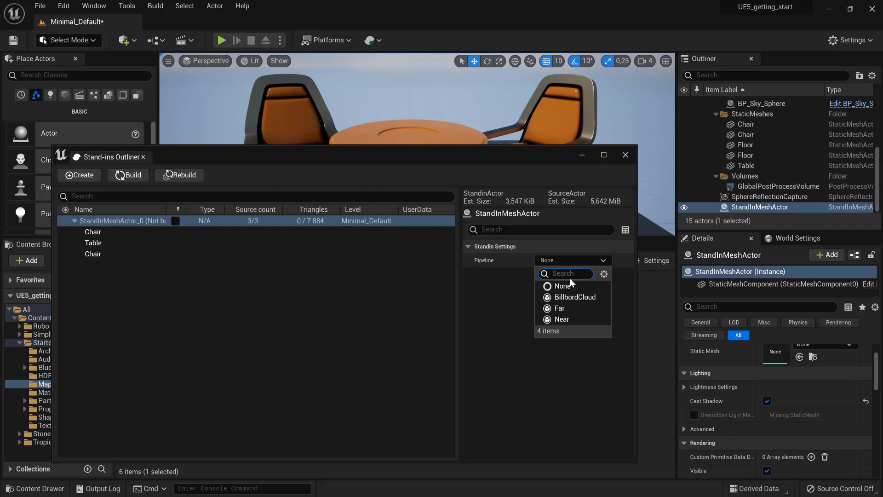
pyautogui.click(563, 275)
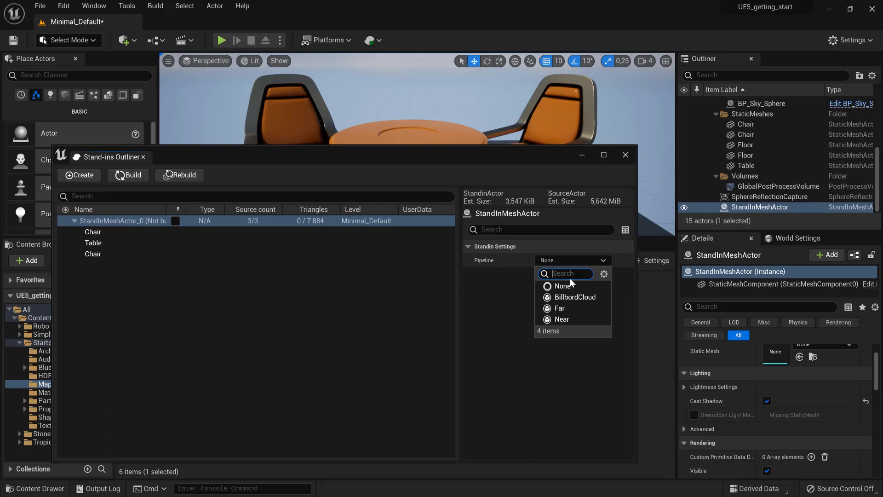
pyautogui.moveTo(561, 319)
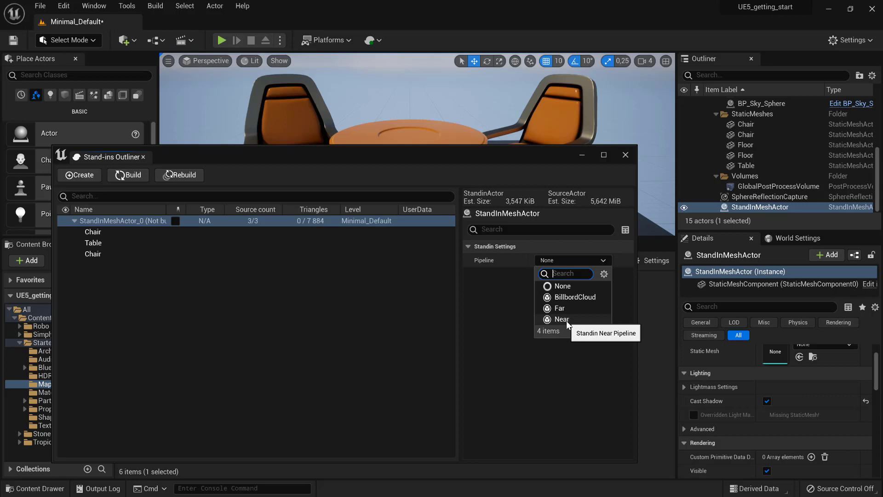
pyautogui.click(561, 319)
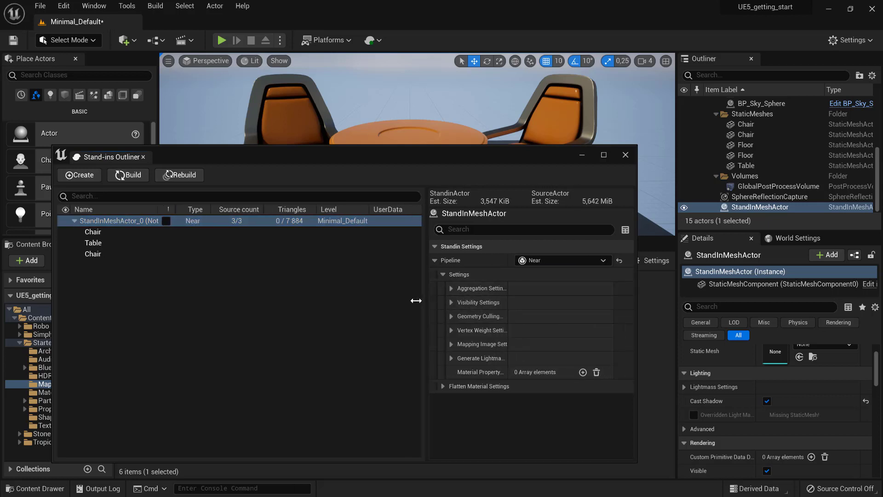
pyautogui.click(450, 288)
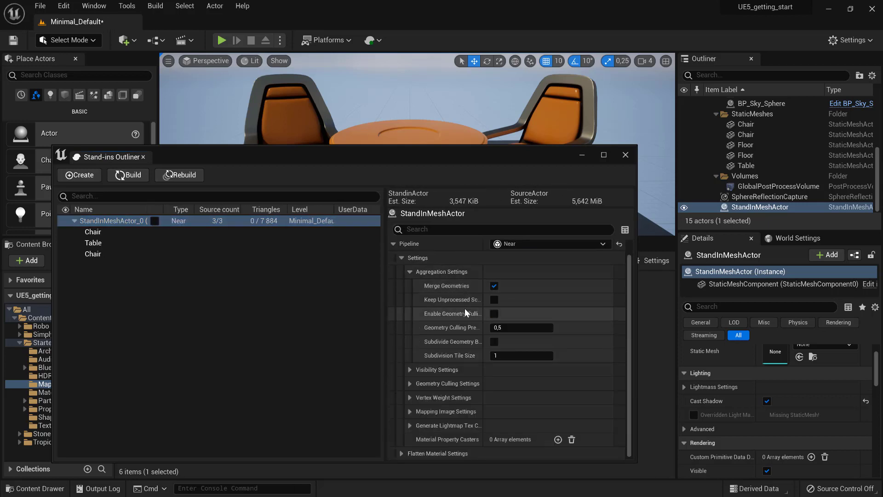
pyautogui.moveTo(128, 178)
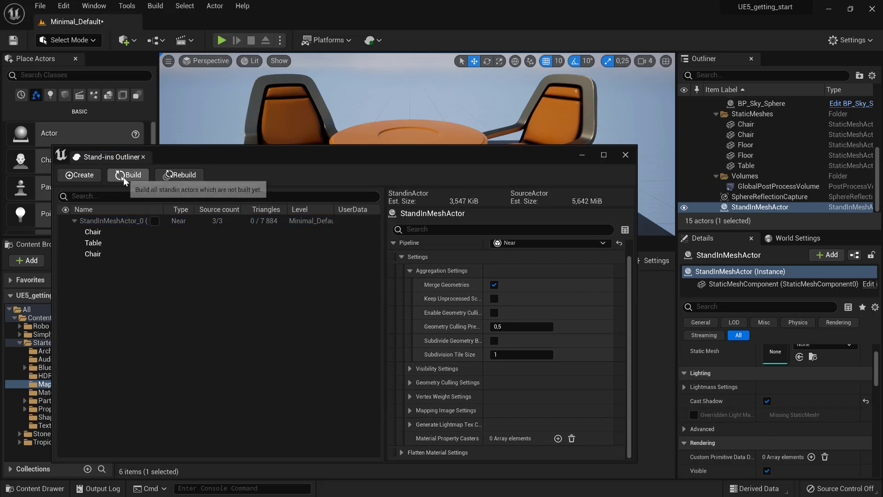
# Build StandInMeshActor_0 and toggle visibility so the stand-in replaces the chairs and table
pyautogui.click(129, 175)
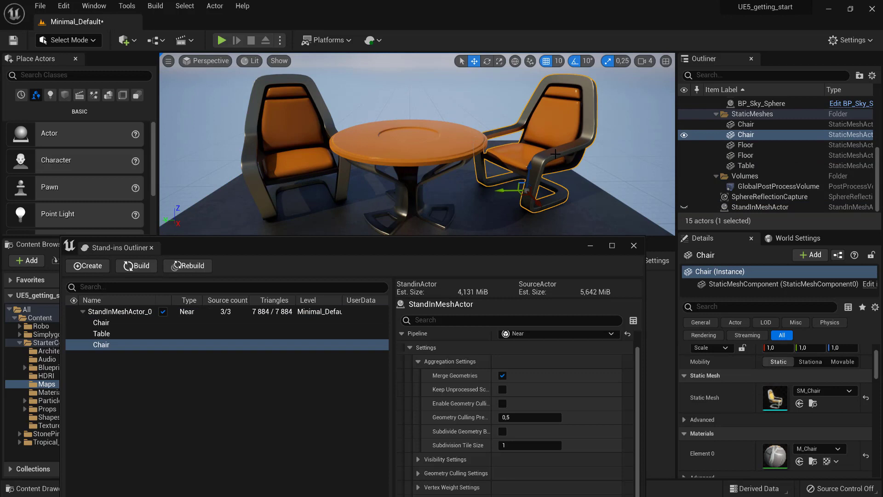
pyautogui.click(119, 312)
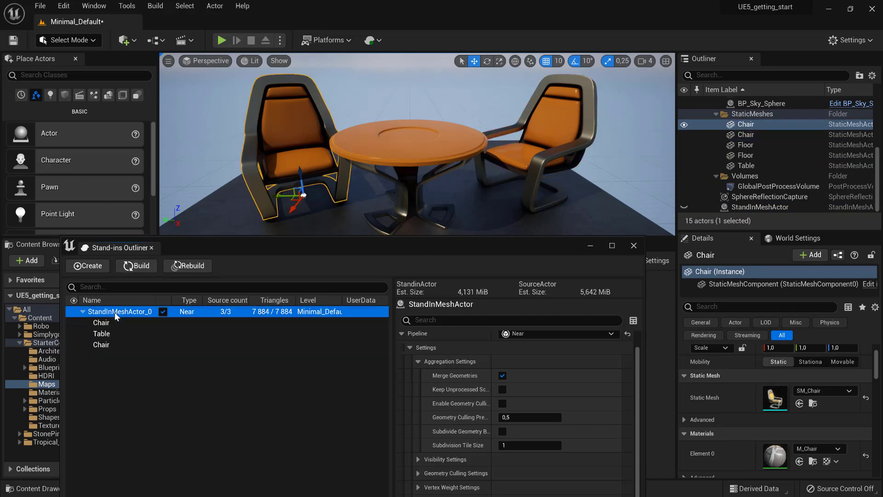
pyautogui.click(73, 311)
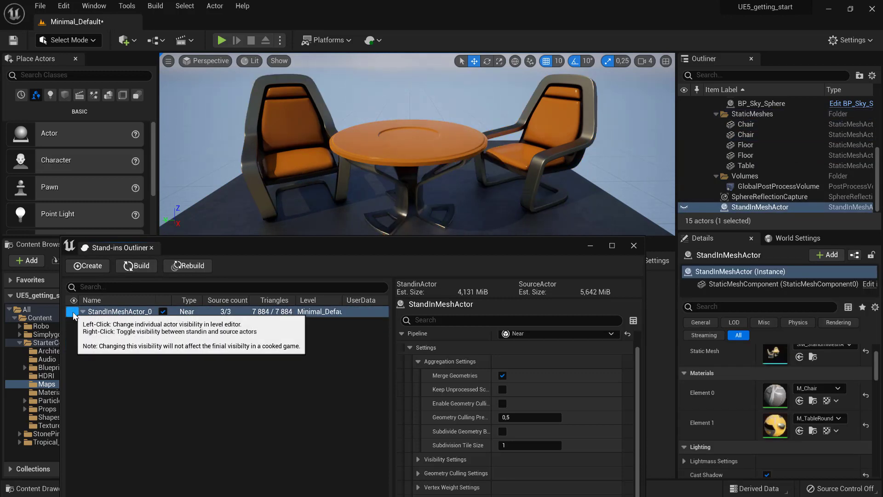
pyautogui.click(74, 312)
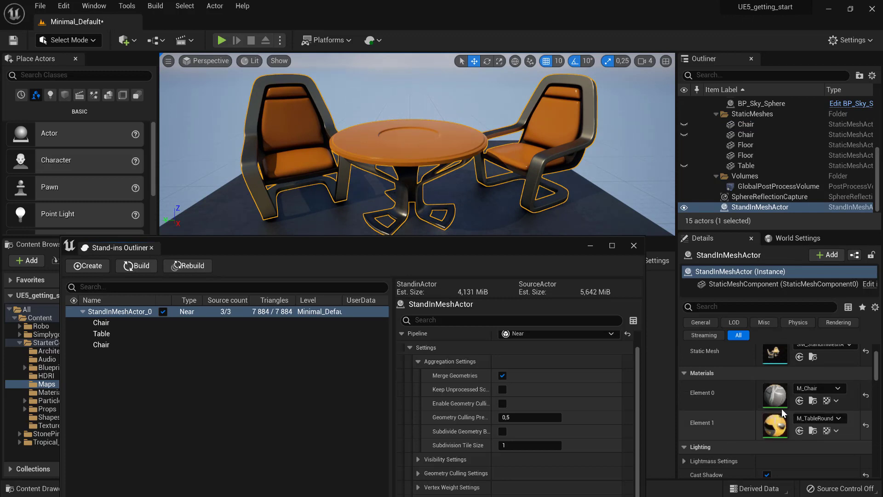
pyautogui.moveTo(511, 273)
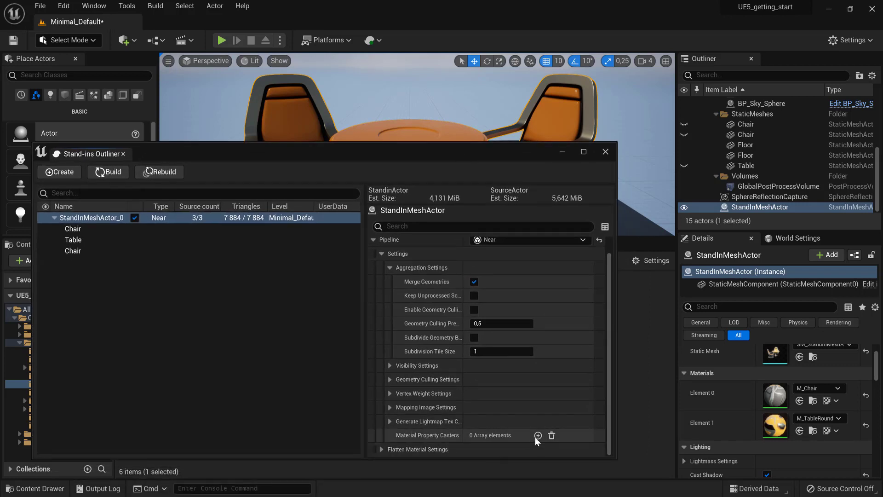
# Add a third material property caster and set it to capture Roughness alongside Base Color and Metallic
pyautogui.click(537, 435)
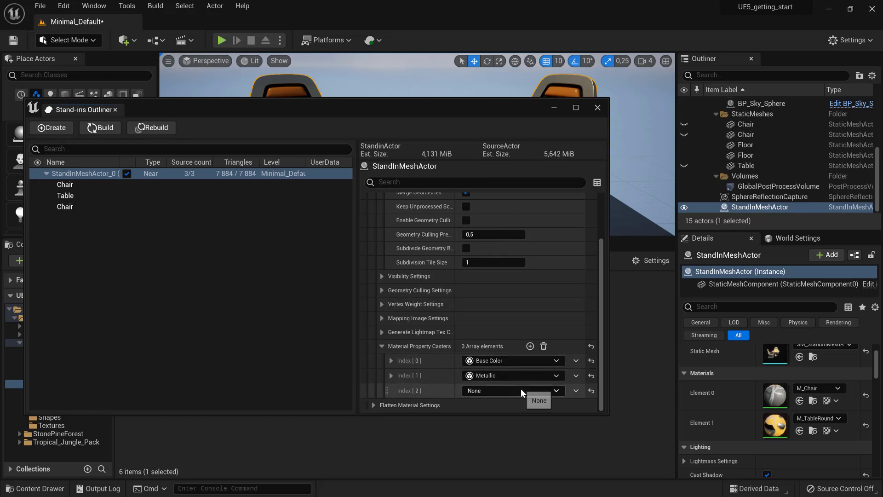
pyautogui.click(510, 390)
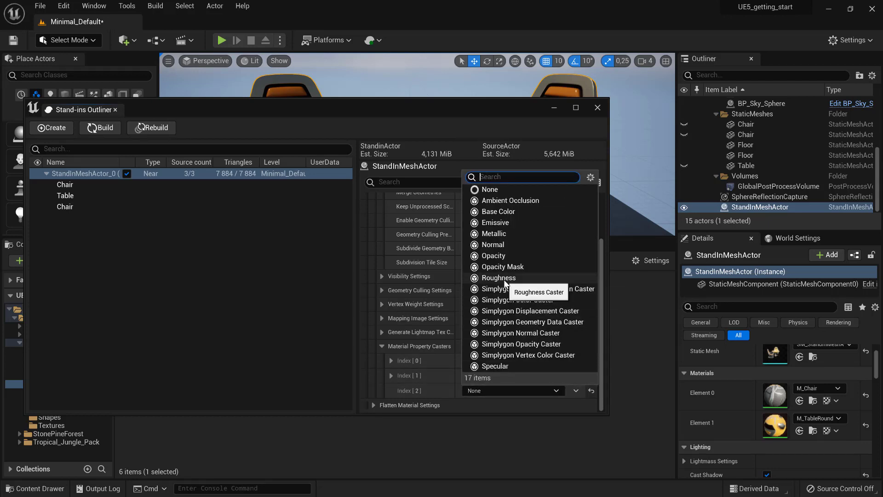
pyautogui.click(498, 277)
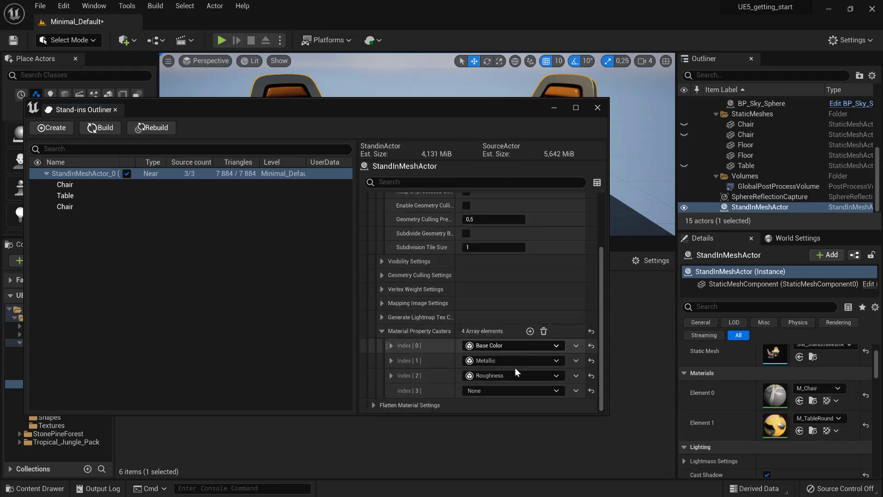
pyautogui.click(510, 390)
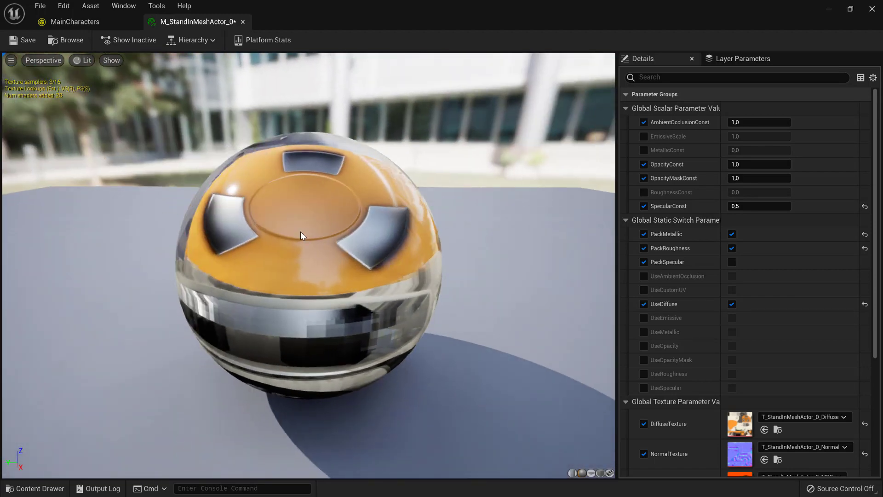
pyautogui.moveTo(872, 10)
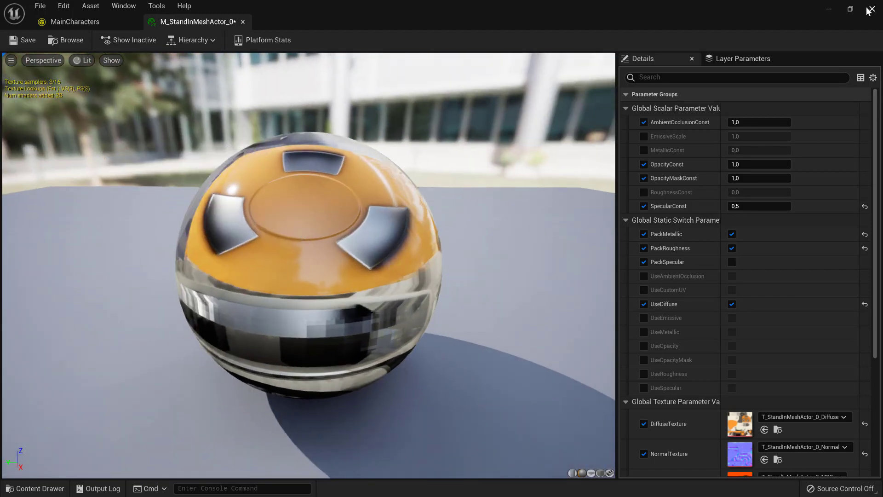